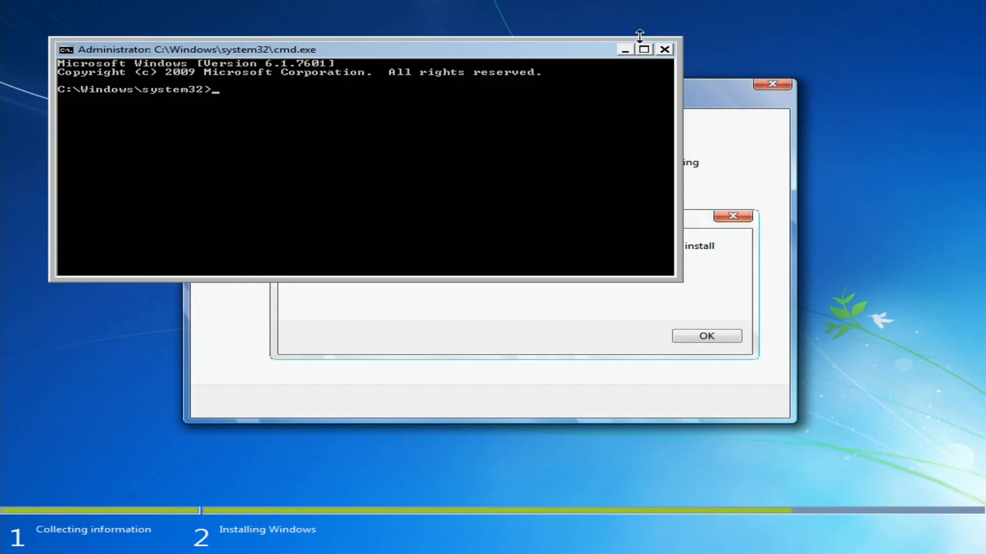
- Start typing the regedit command at the administrator prompt
text(regedi)
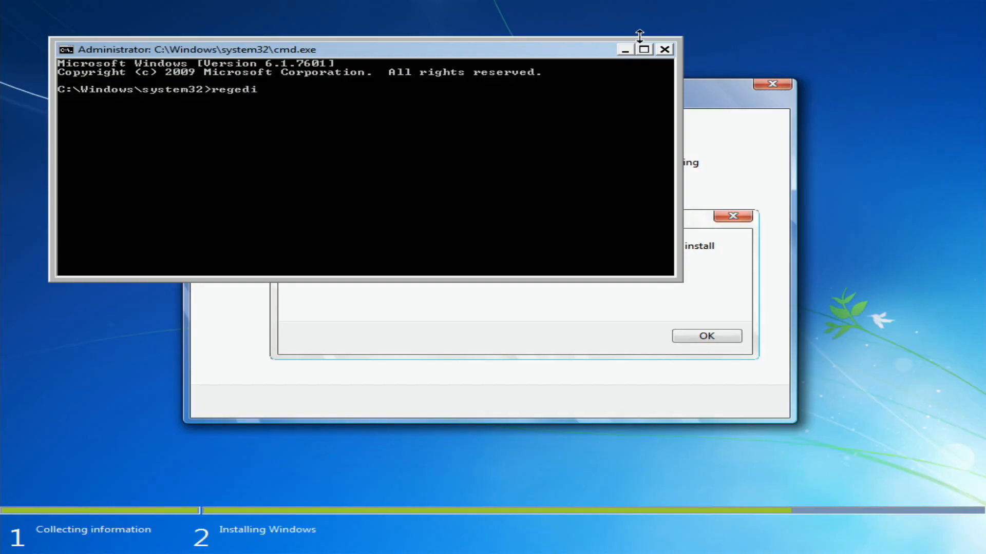
- Launch Registry Editor and navigate to HKLM\SYSTEM\Setup\Status\ChildCompletion
key(Return)
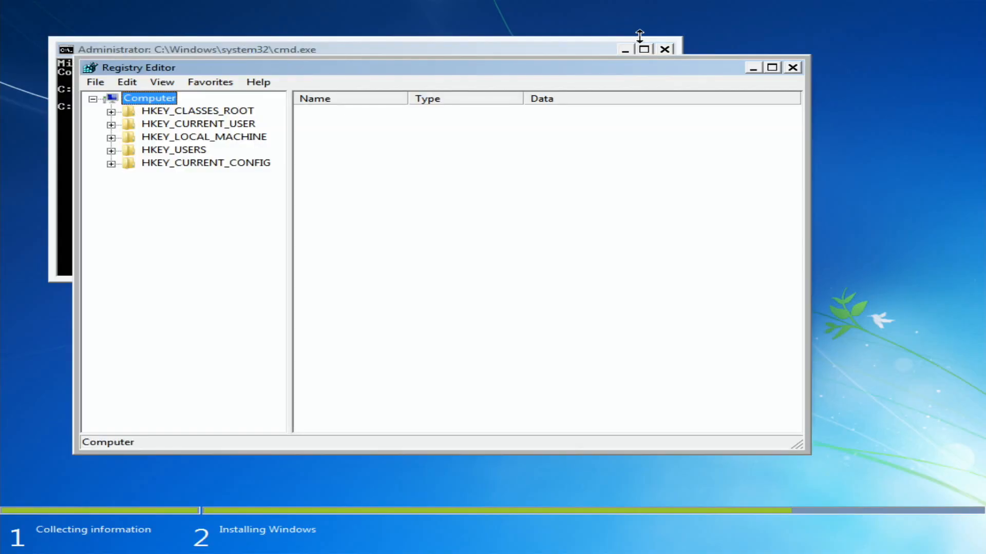
mouse_move(366, 11)
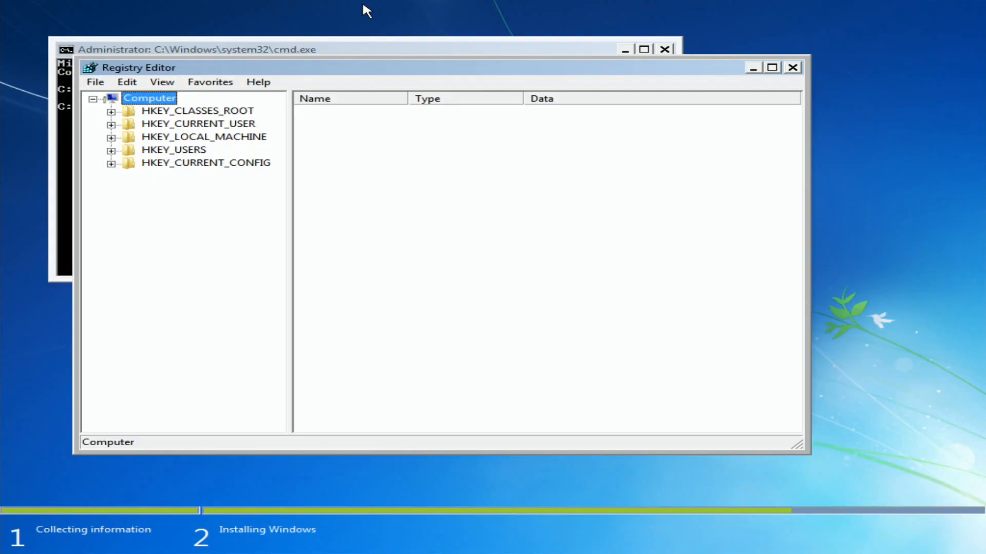
mouse_move(140, 123)
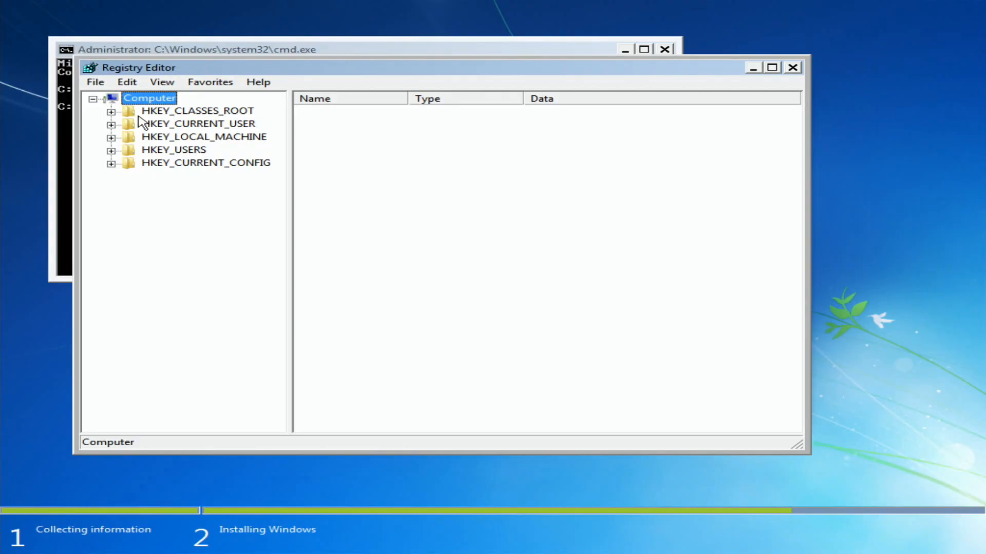
click(111, 137)
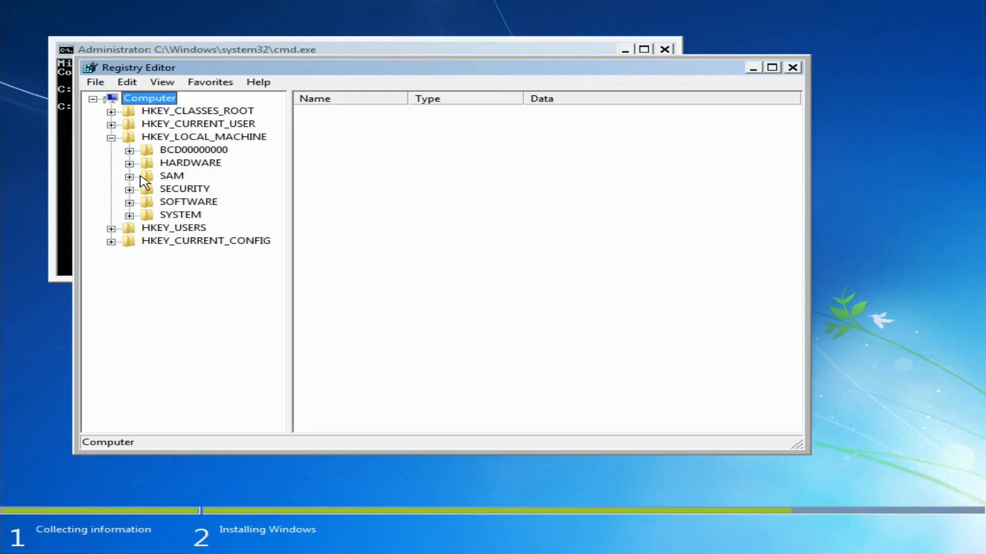
mouse_move(134, 222)
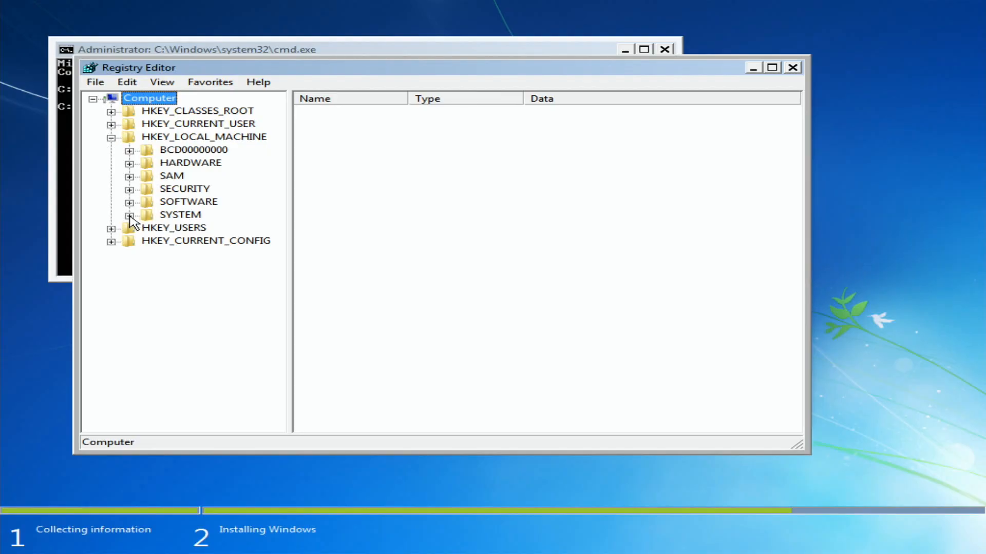
click(128, 215)
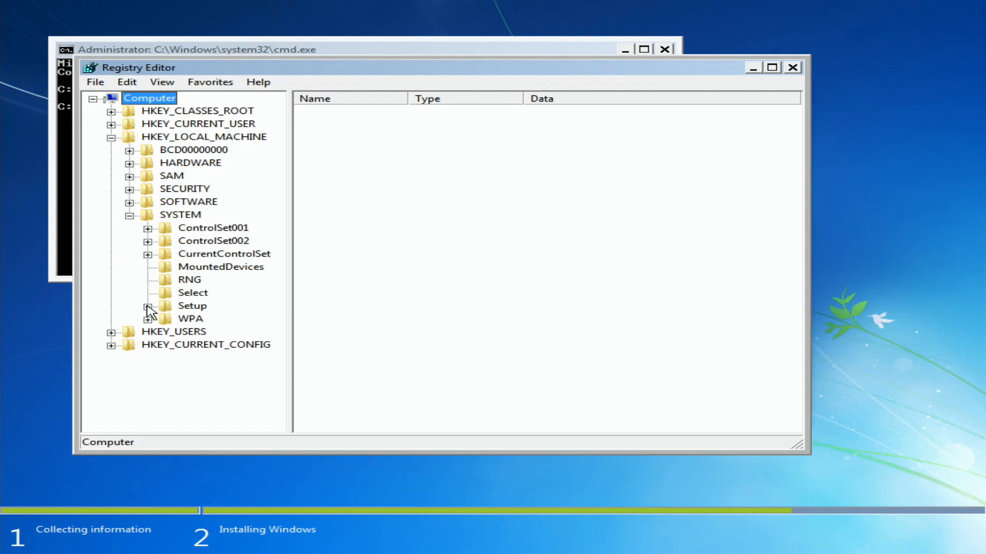
click(148, 306)
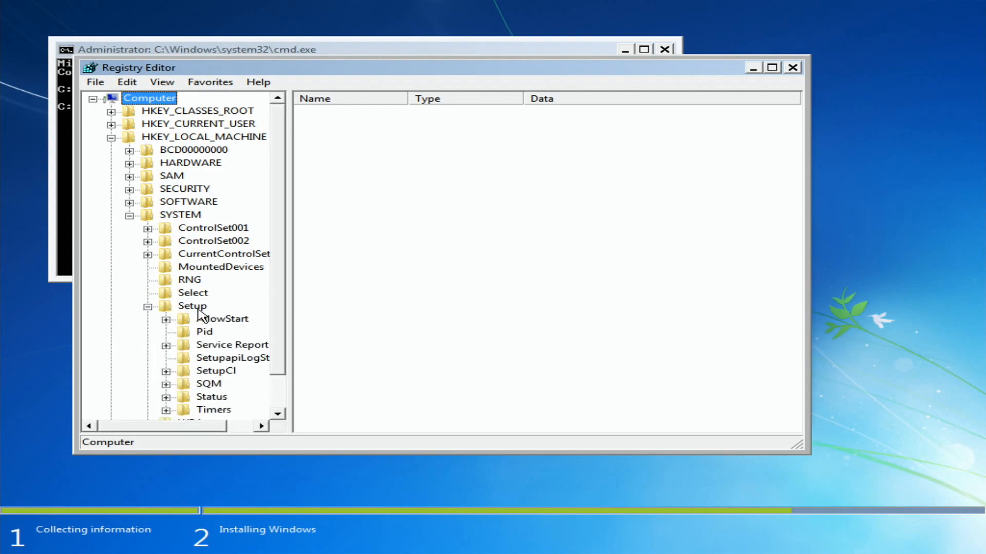
scroll(down, 3)
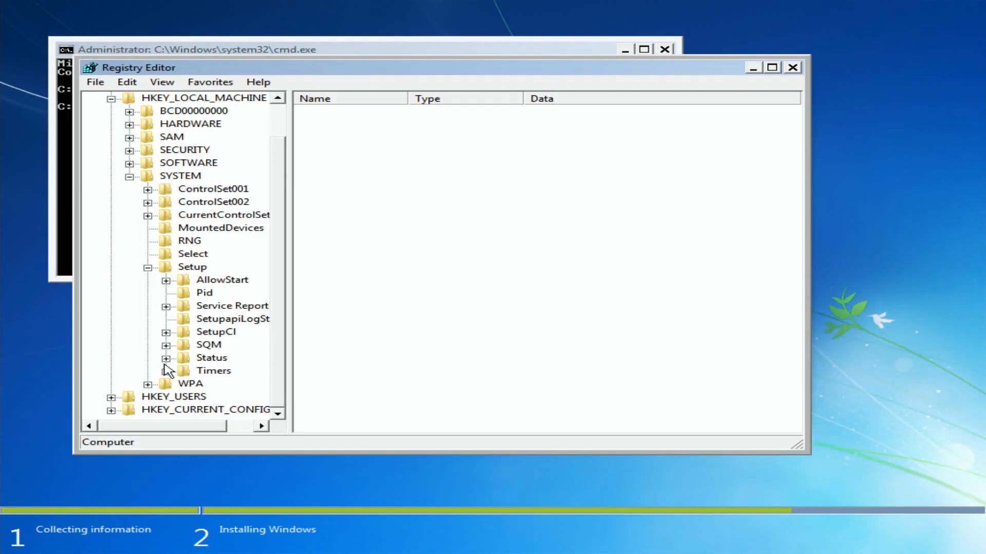
click(166, 358)
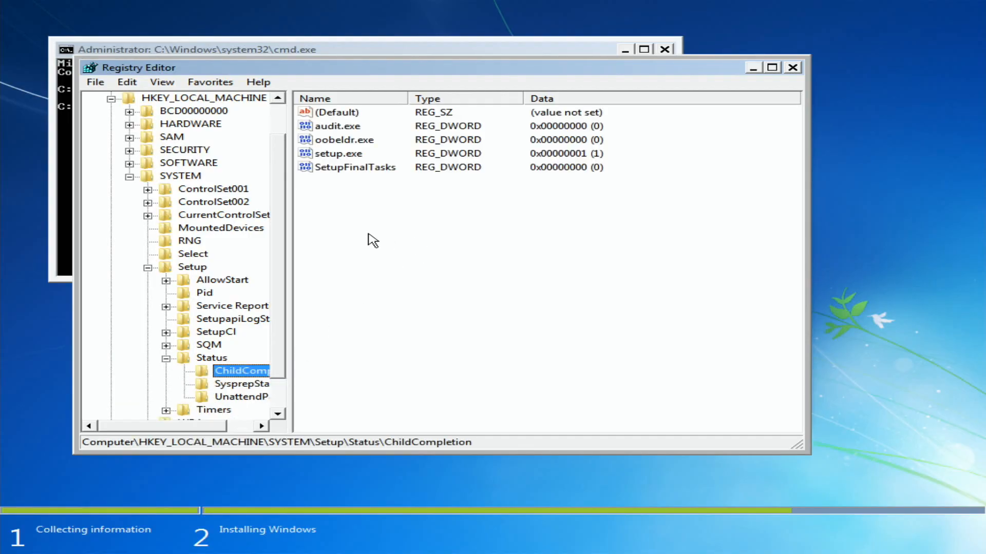
mouse_move(342, 157)
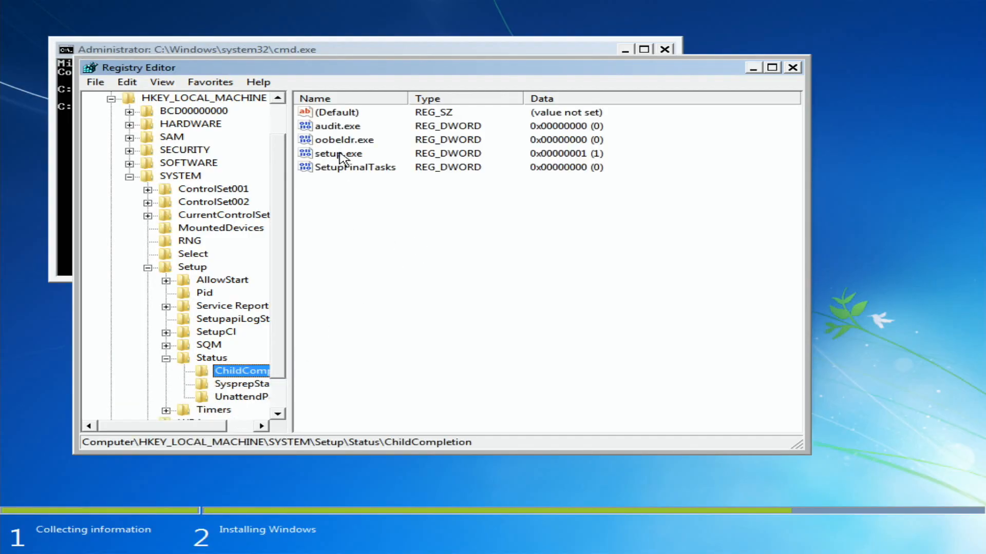
- Change the setup.exe value from 1 to 3
double_click(338, 153)
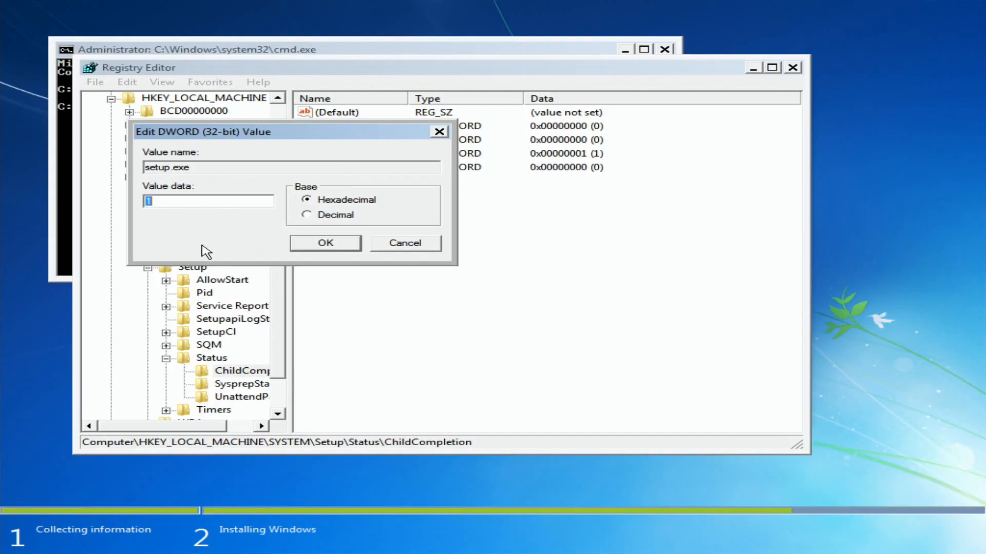
click(325, 243)
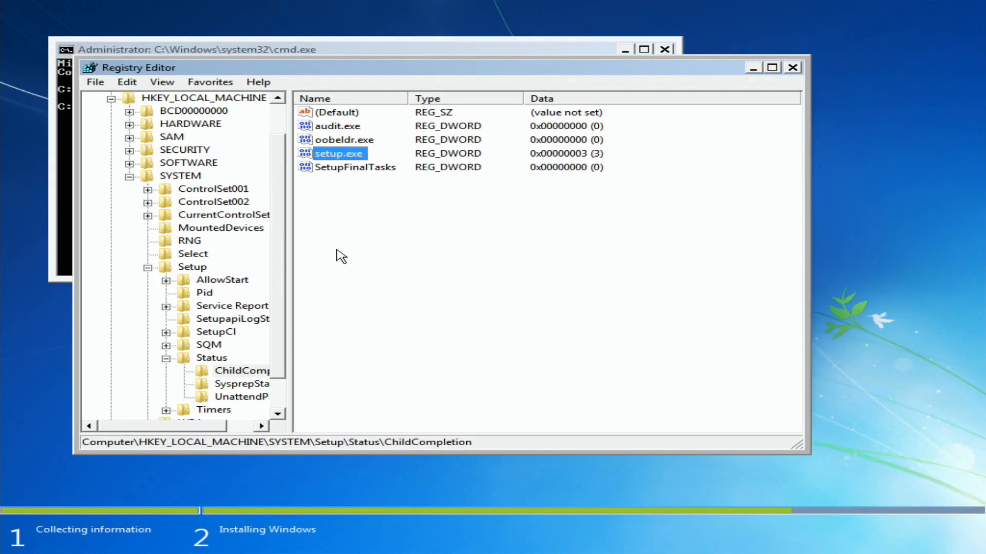
mouse_move(713, 228)
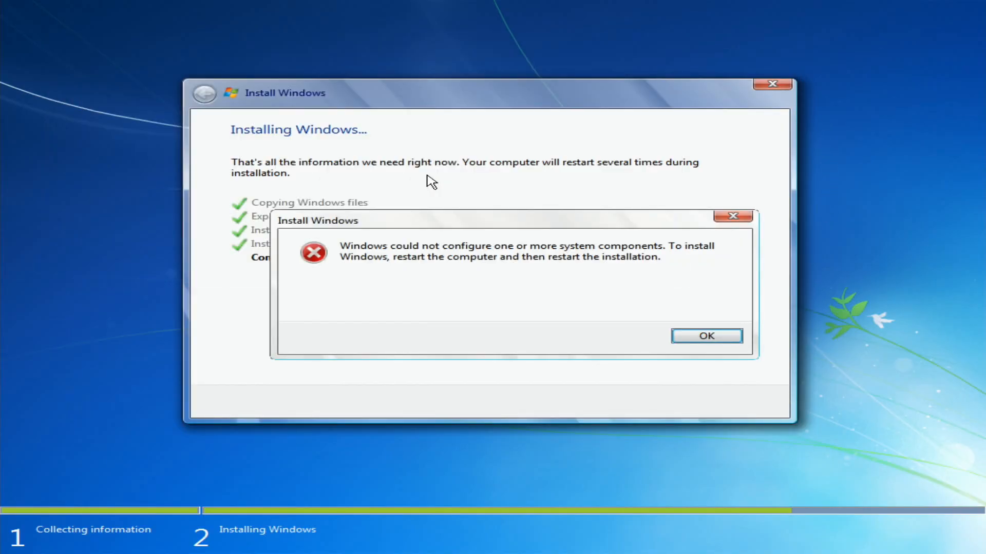
- Acknowledge the 'could not configure system components' error with OK
click(705, 336)
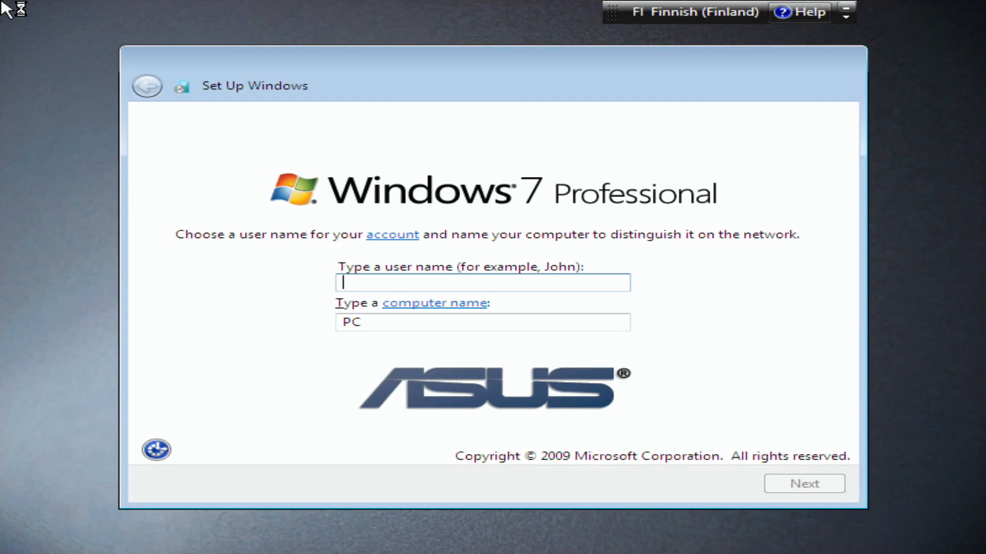
mouse_move(6, 12)
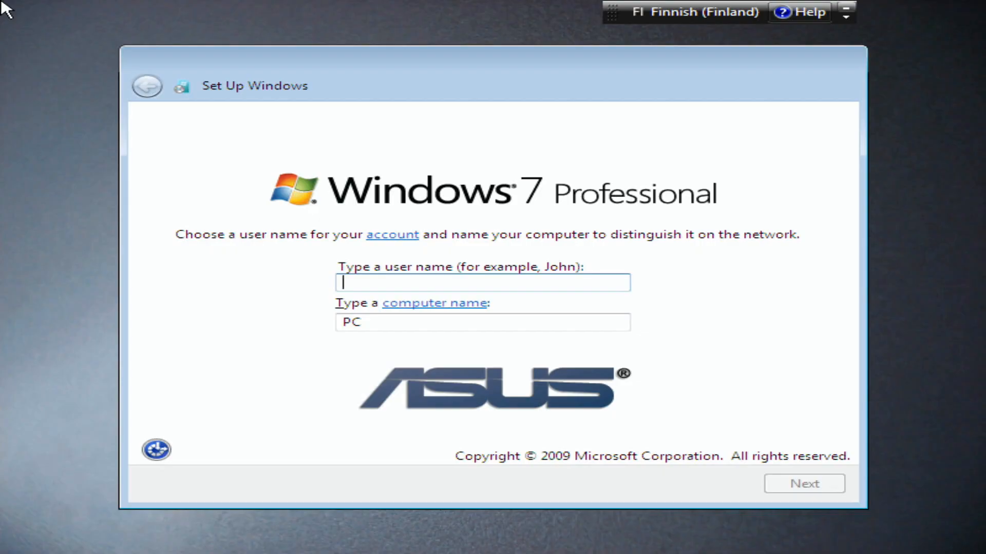
mouse_move(444, 415)
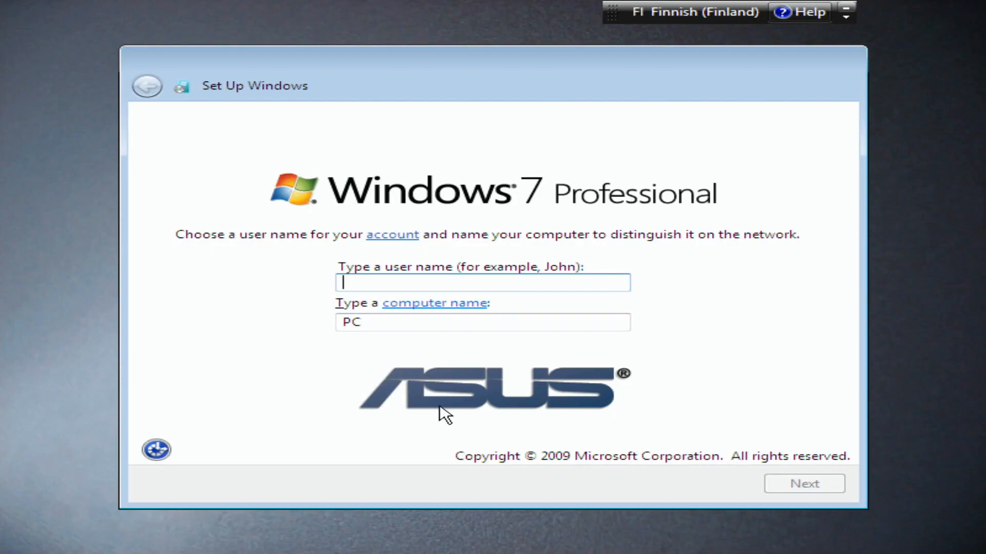
- Enter user name 'Luumi' and skip the product key page
text(Luumi)
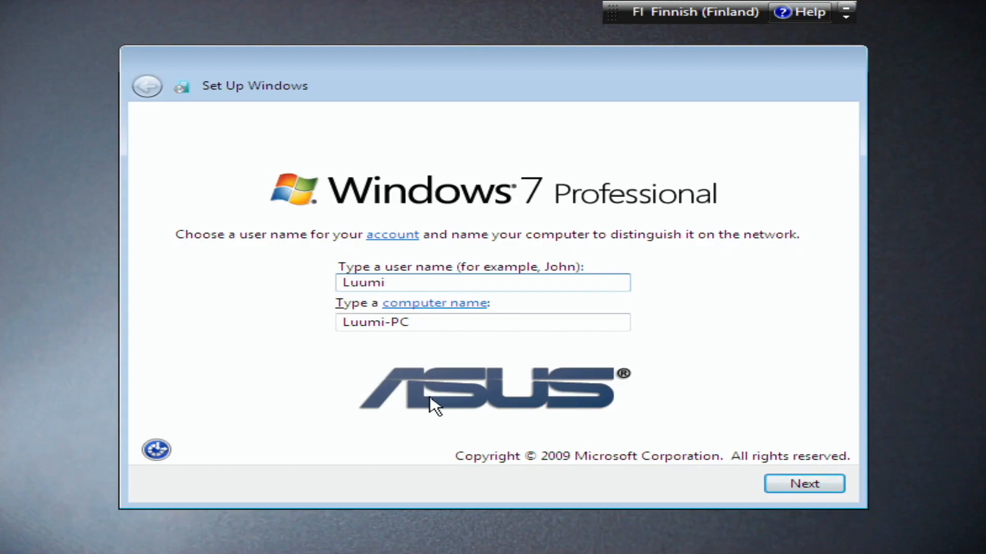
click(804, 484)
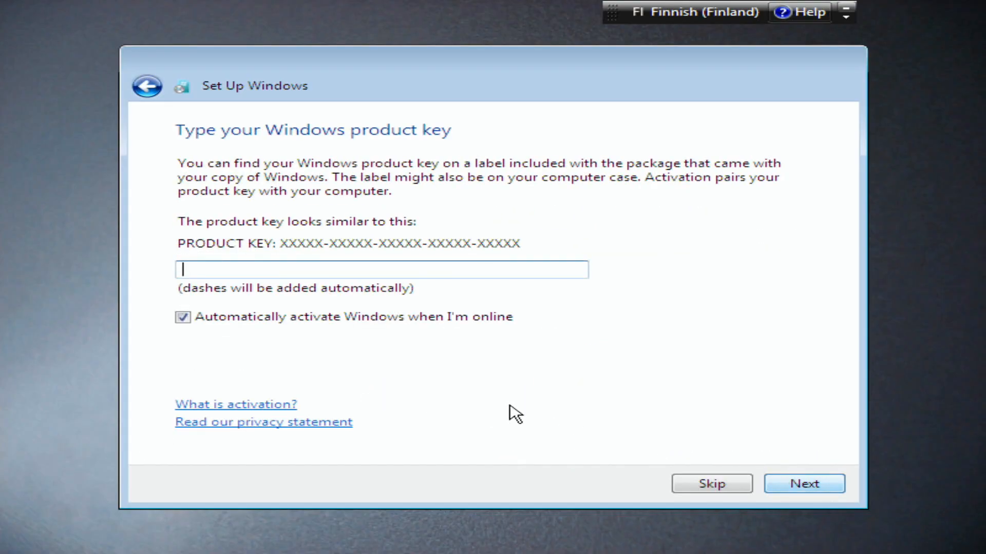
mouse_move(711, 483)
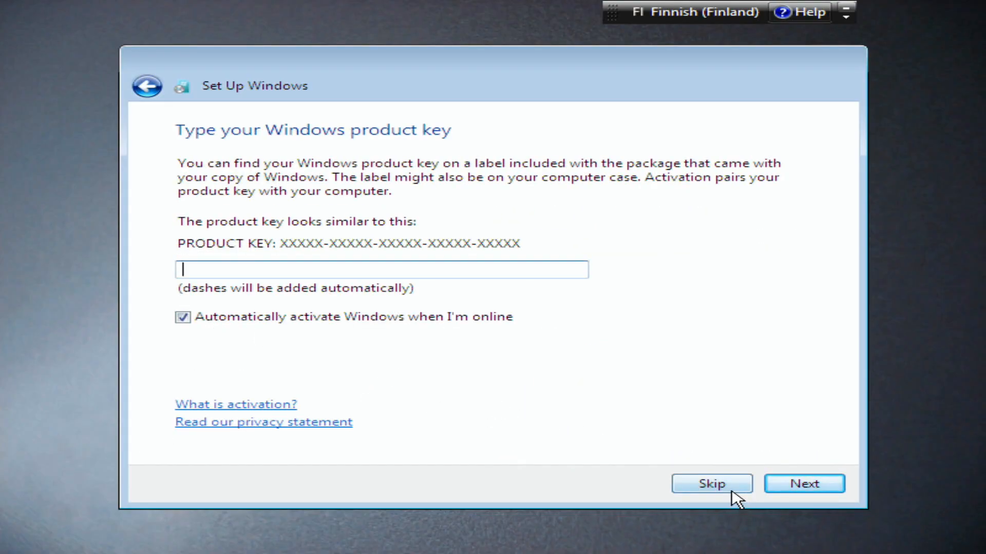
click(711, 483)
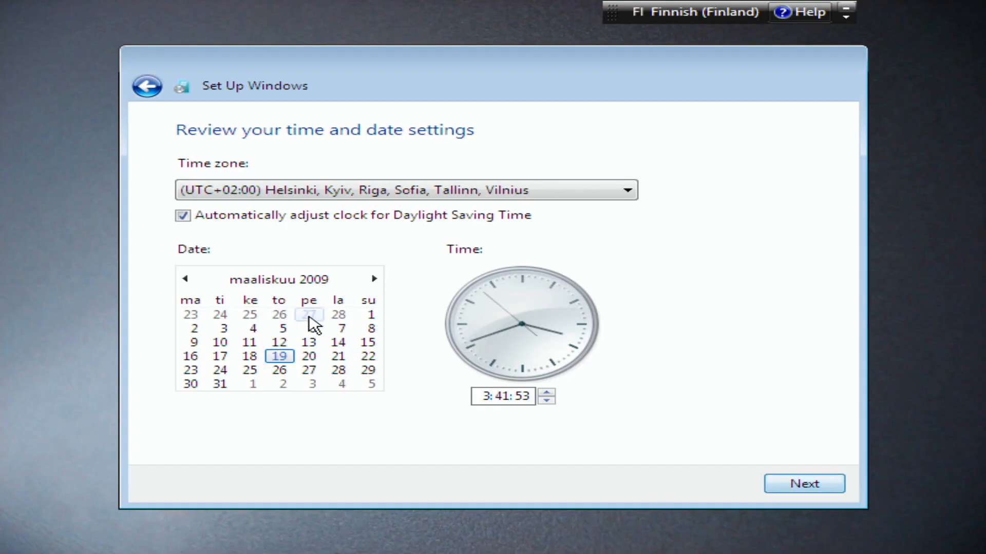
- Pick 1 September 2023 in the calendar and accept the date settings
click(277, 280)
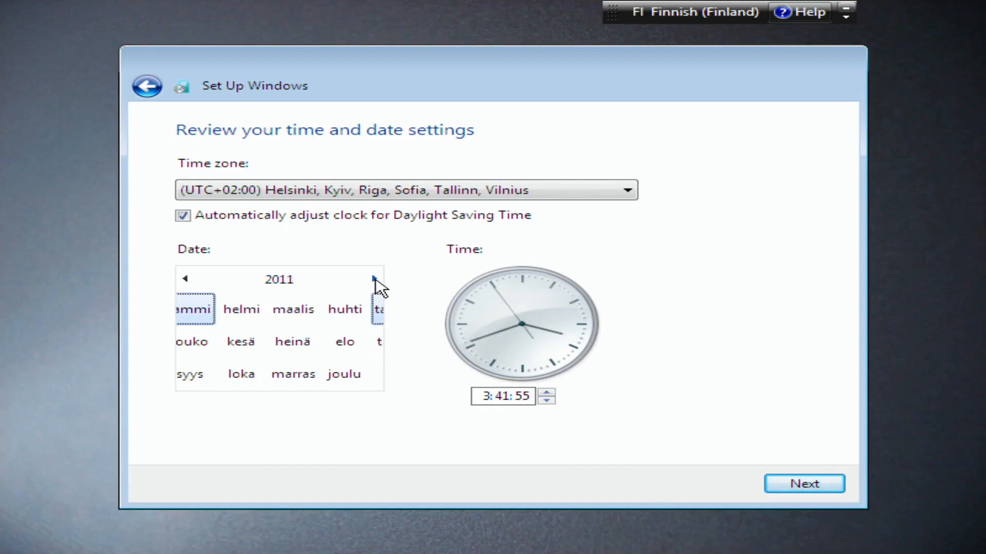
click(376, 279)
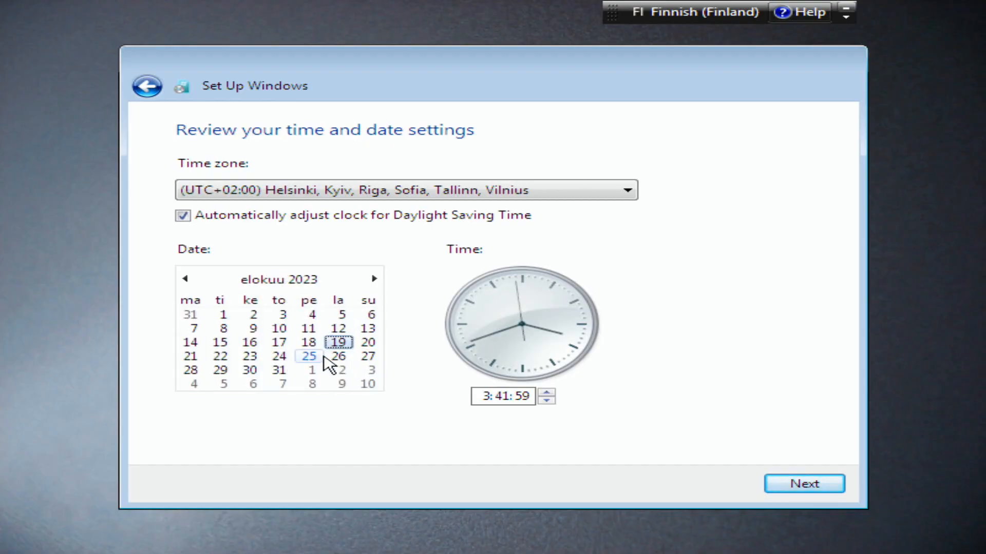
mouse_move(370, 328)
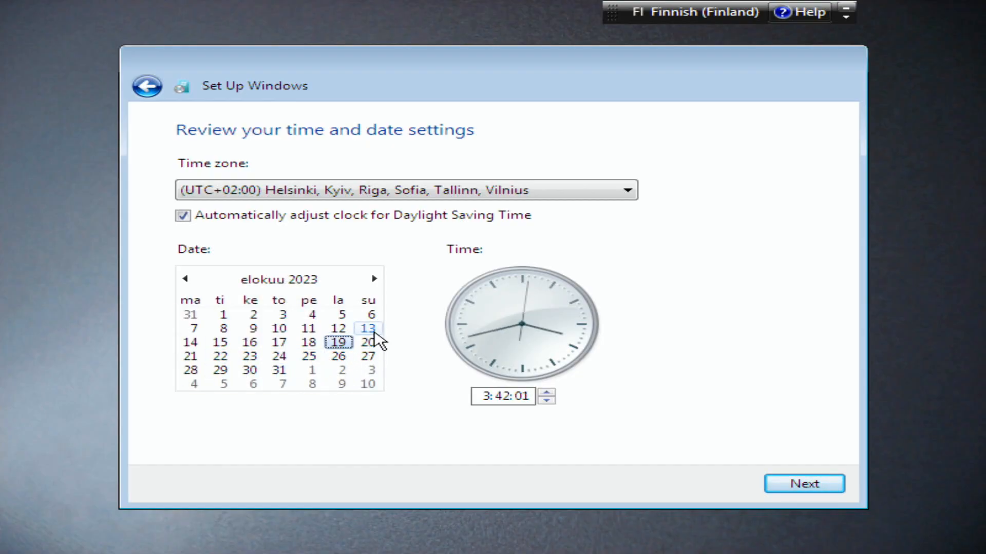
click(373, 278)
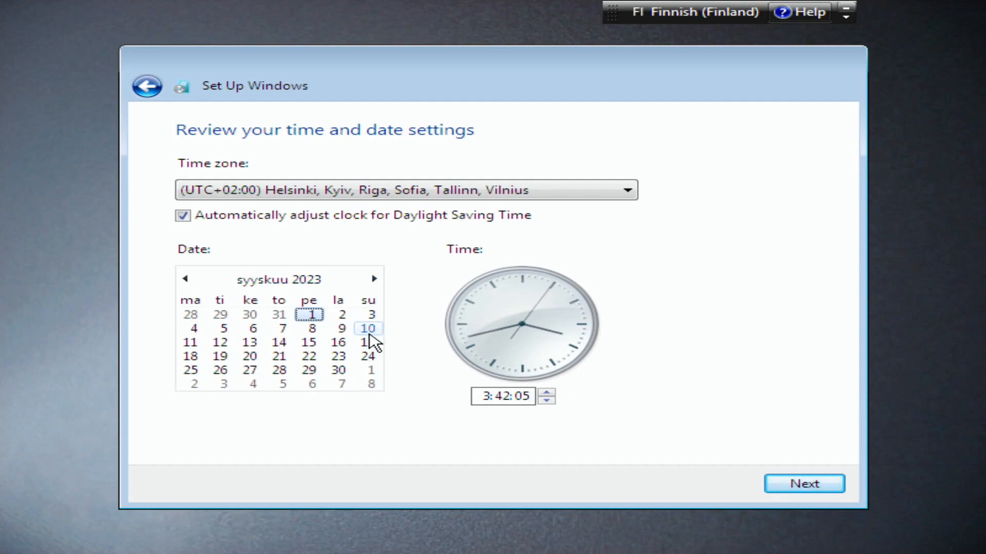
click(308, 342)
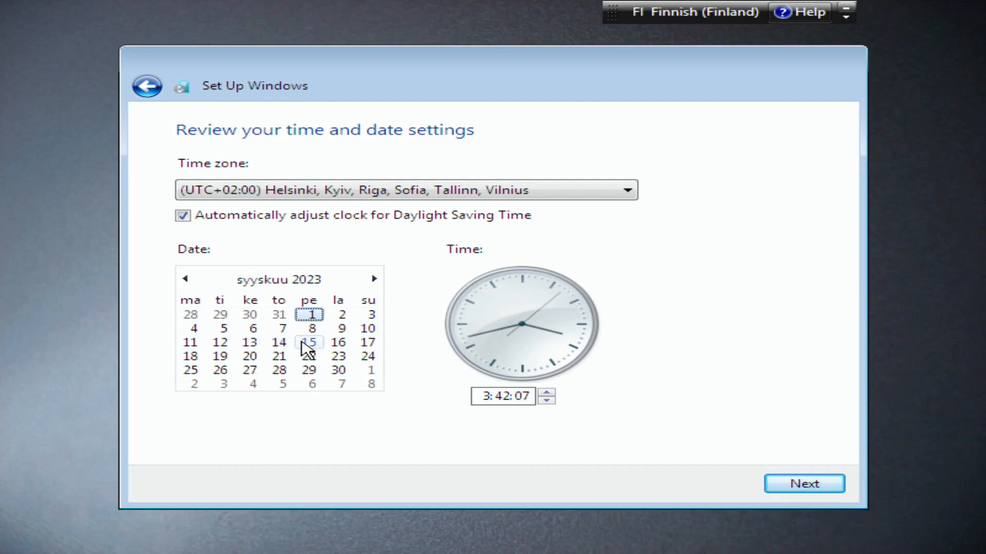
click(803, 484)
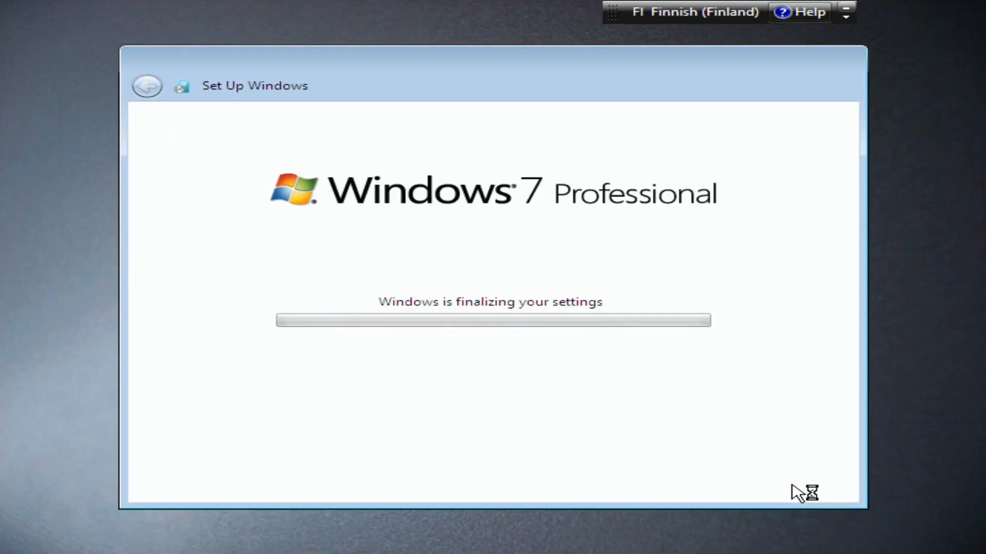
mouse_move(543, 353)
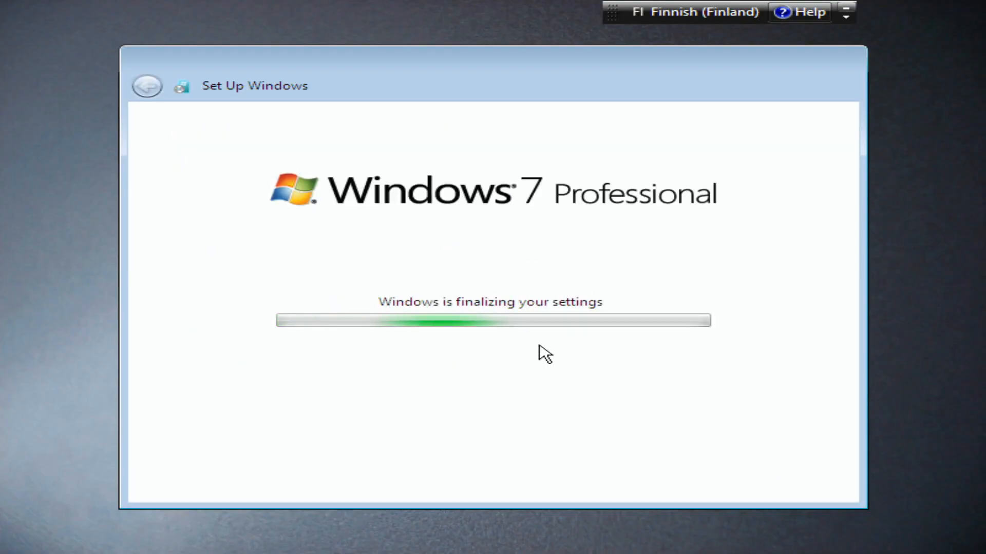